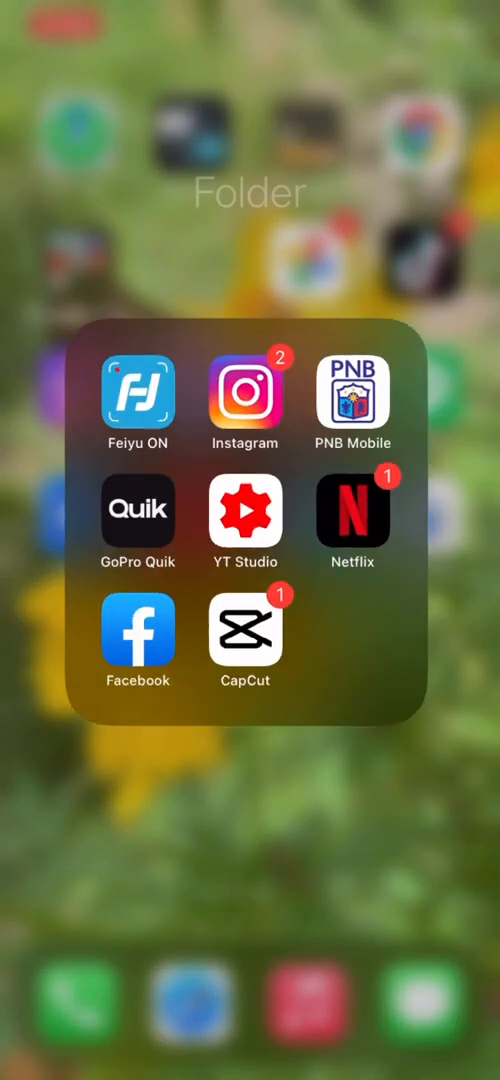
Launch Facebook, view the Kim zayne blog page preview, dismiss it and return home.
{"action": "left_click", "coordinate": [138, 636]}
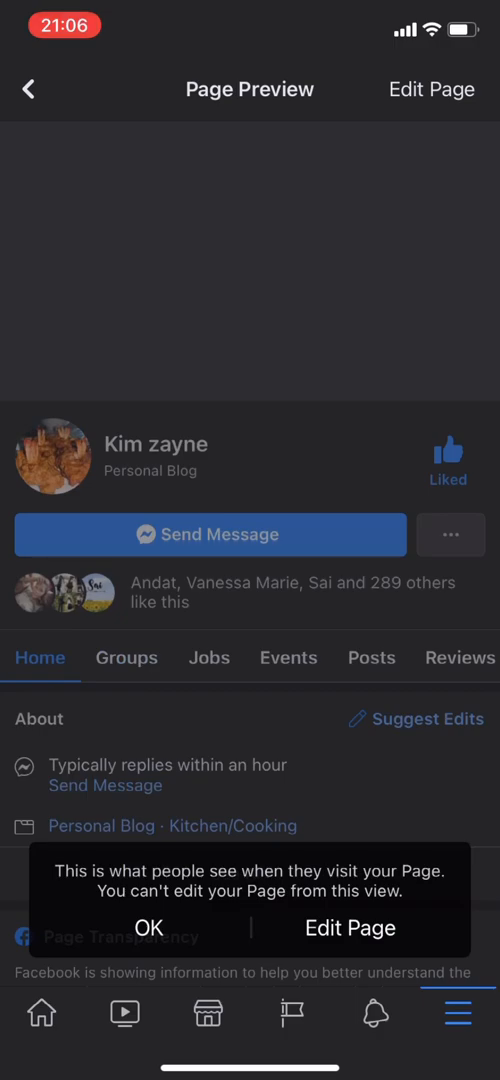
{"action": "left_click", "coordinate": [149, 927]}
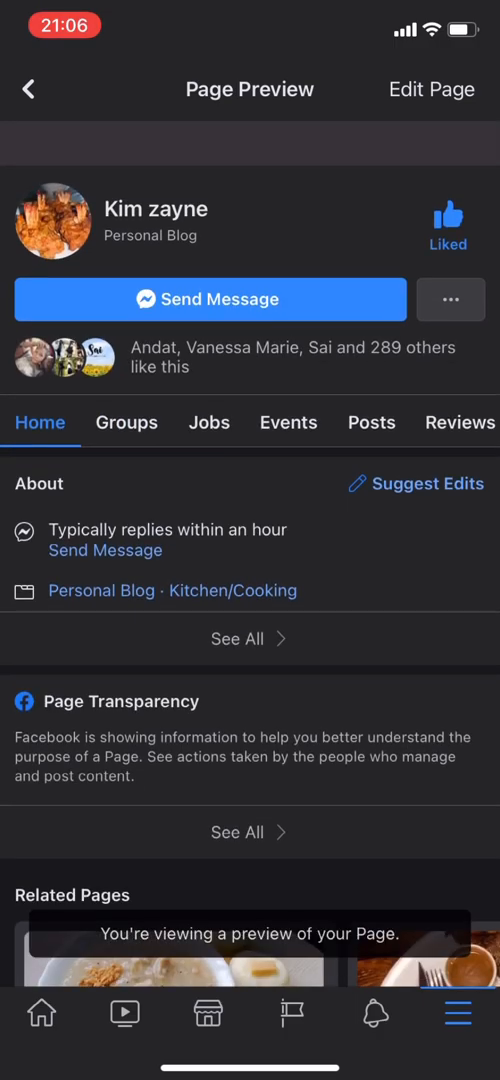
{"action": "scroll", "scroll_direction": "down", "scroll_amount": 3}
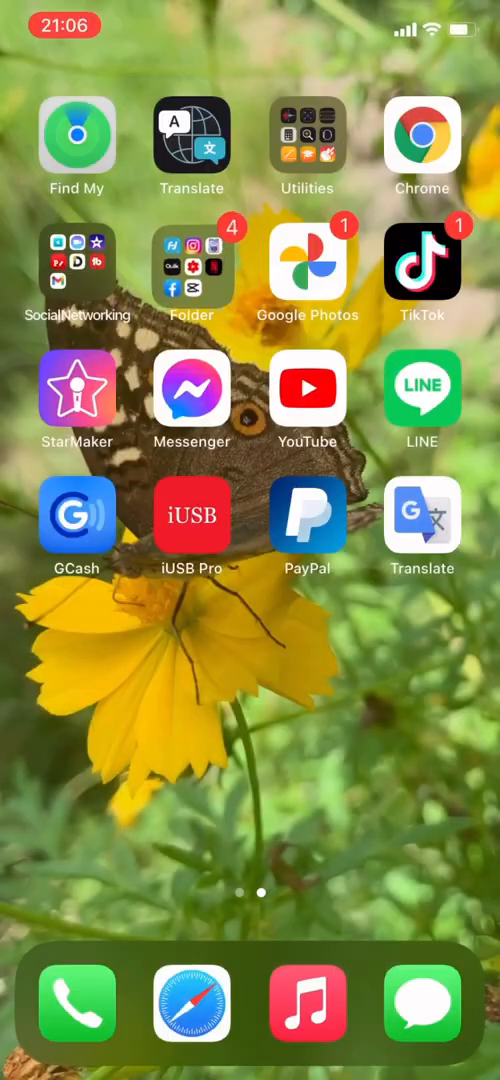
In Chrome's address bar, enter a web address to load Facebook's mobile news feed.
{"action": "left_click", "coordinate": [421, 138]}
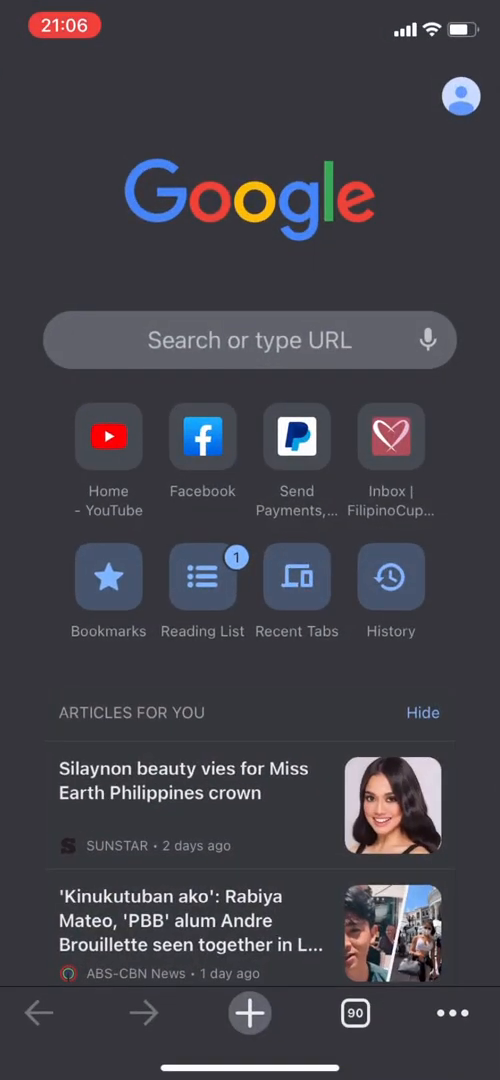
{"action": "left_click", "coordinate": [249, 340]}
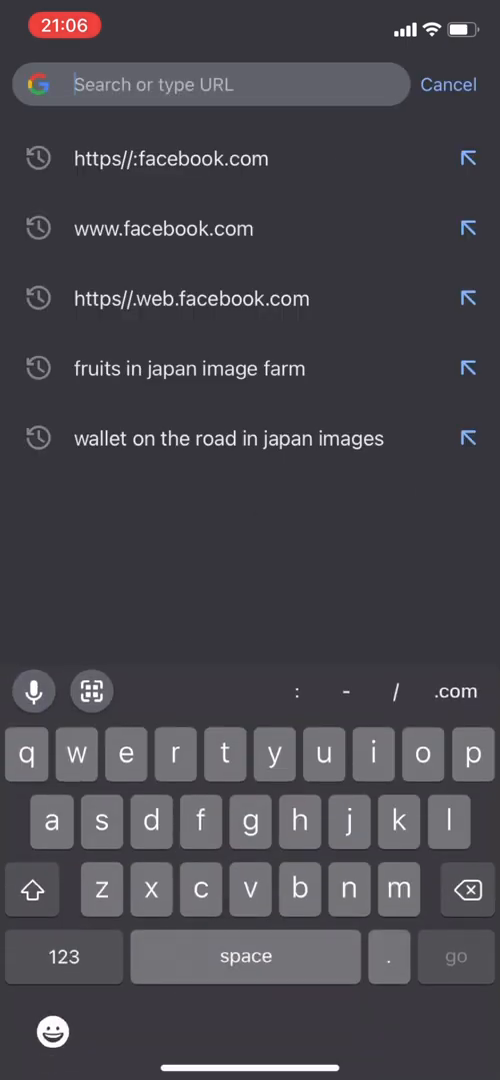
{"action": "type", "text": "https://www.youtube.com"}
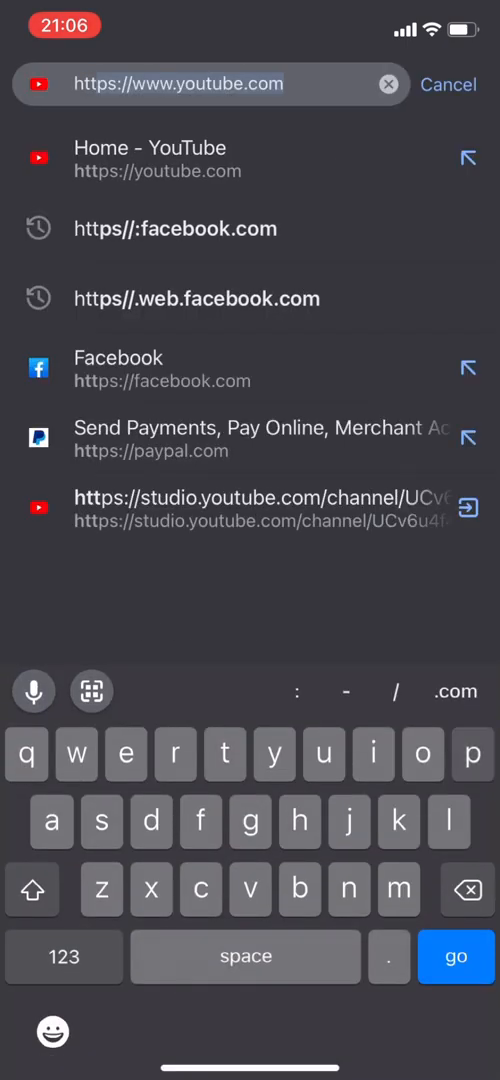
{"action": "left_click", "coordinate": [63, 956]}
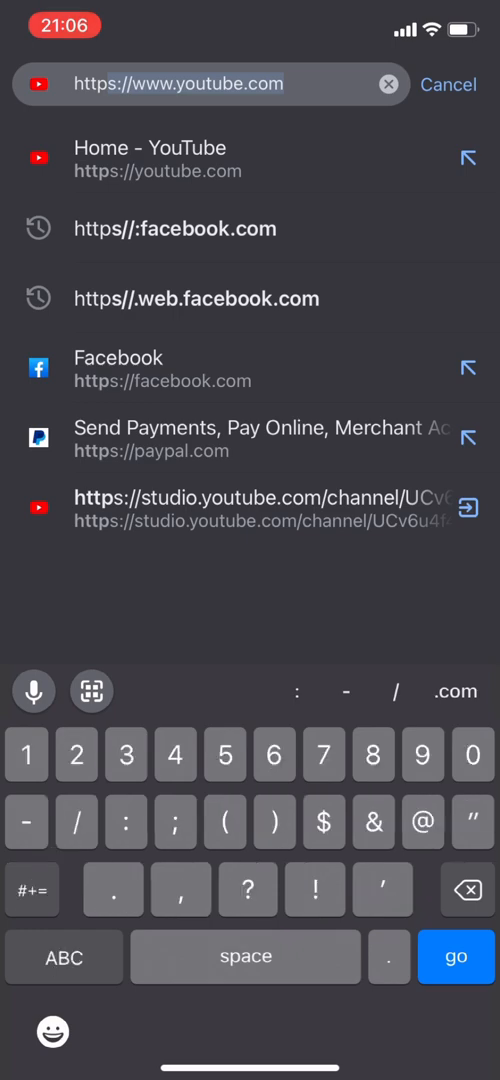
{"action": "type", "text": "http//"}
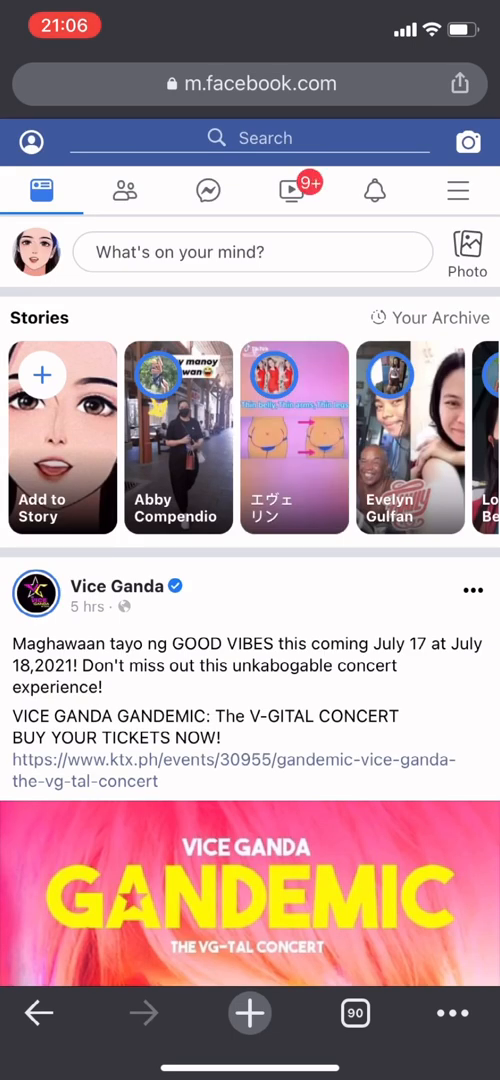
Edit the m.facebook.com address toward home.php, reload it, and scroll to Page Controls.
{"action": "left_click", "coordinate": [250, 83]}
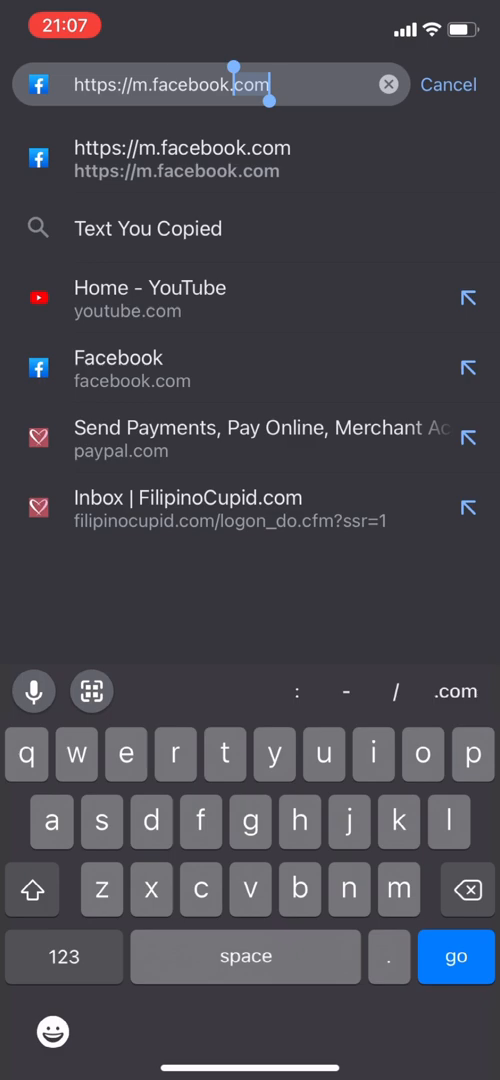
{"action": "type", "text": "/"}
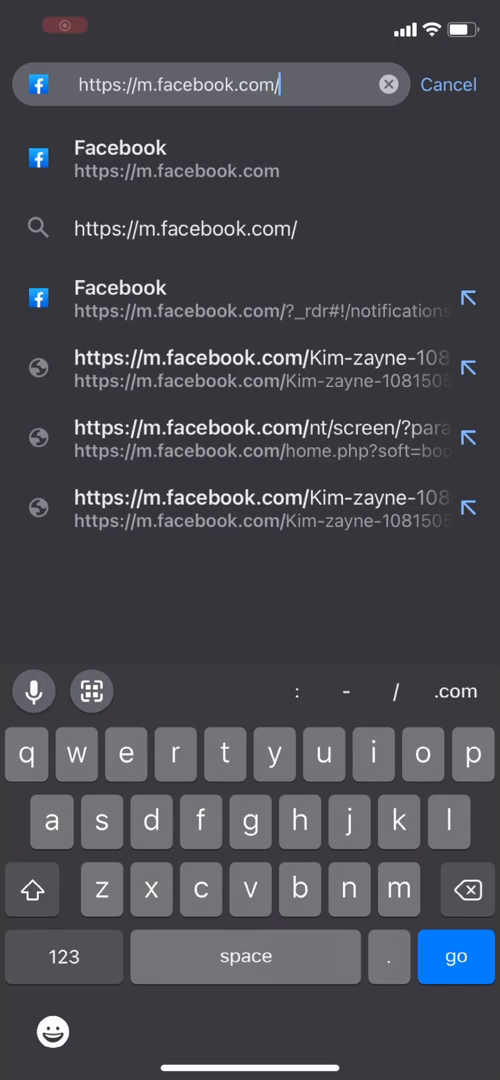
{"action": "type", "text": "home.php"}
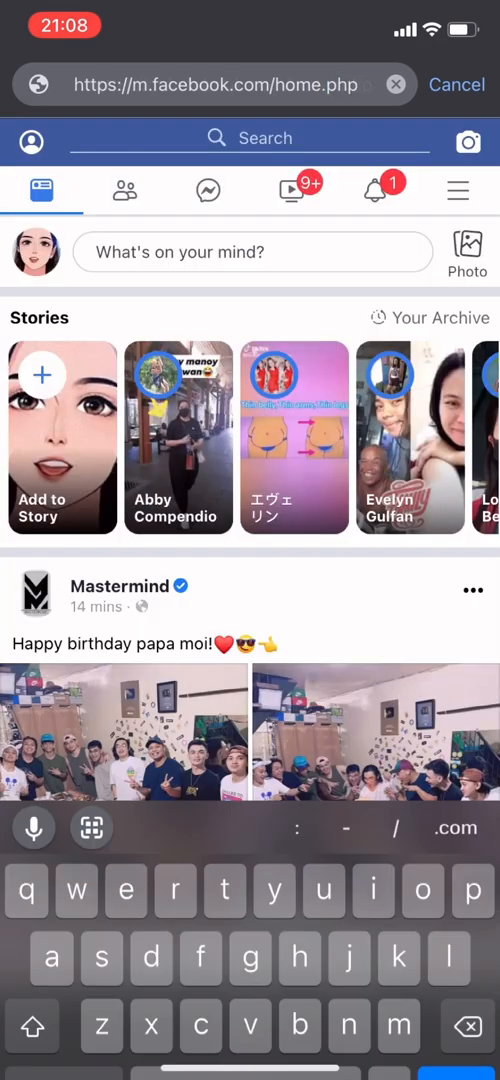
{"action": "left_click", "coordinate": [457, 84]}
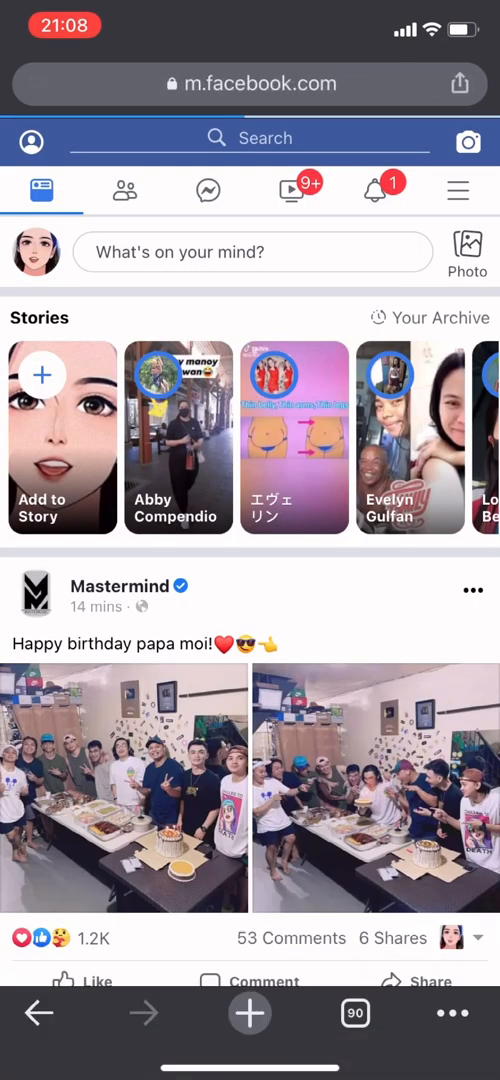
{"action": "scroll", "scroll_direction": "down", "scroll_amount": 3}
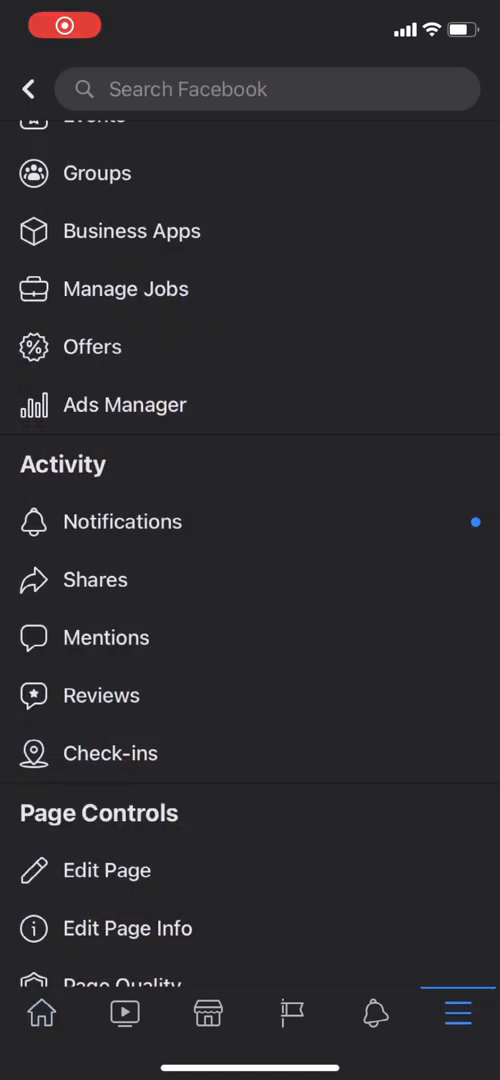
From Edit Page, browse the template list and open the Video Page template details.
{"action": "scroll", "scroll_direction": "up", "scroll_amount": 3}
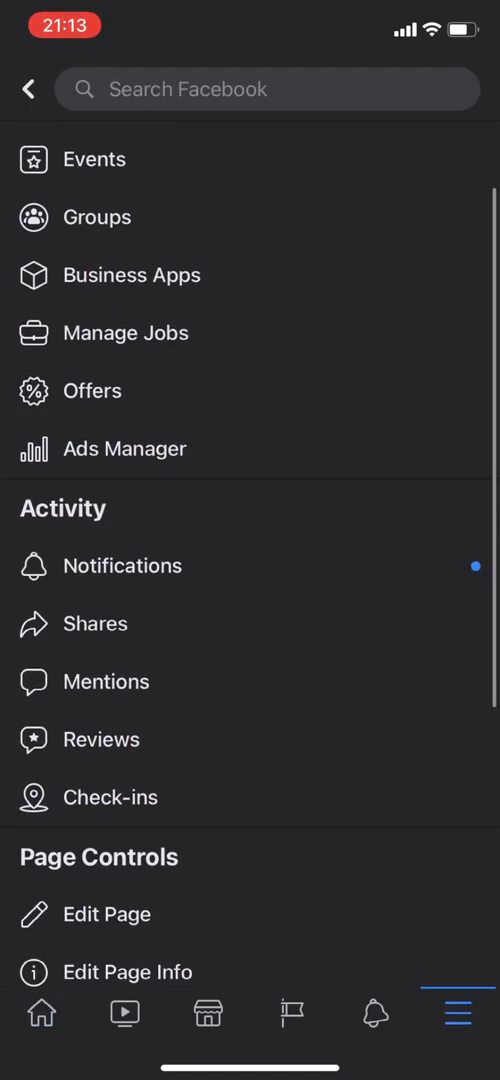
{"action": "left_click", "coordinate": [107, 914]}
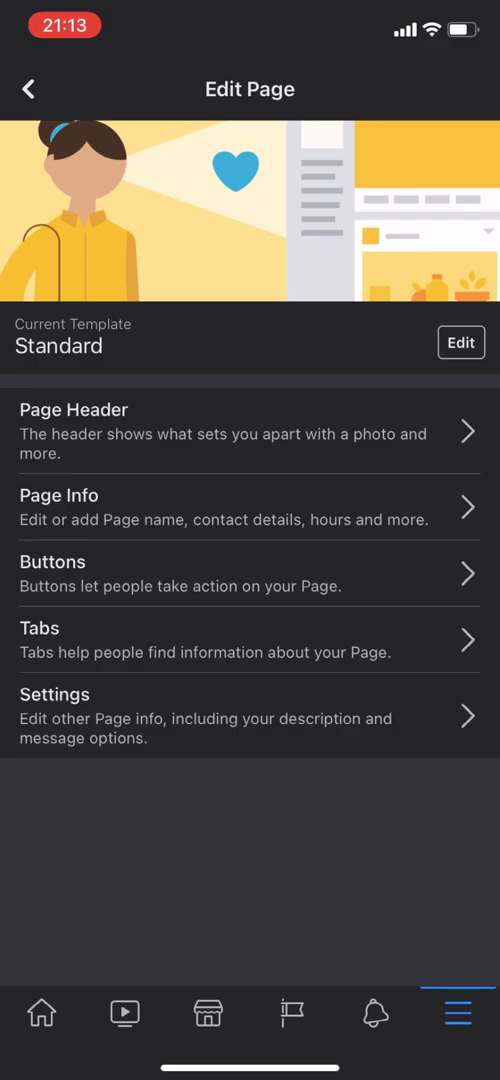
{"action": "left_click", "coordinate": [461, 342]}
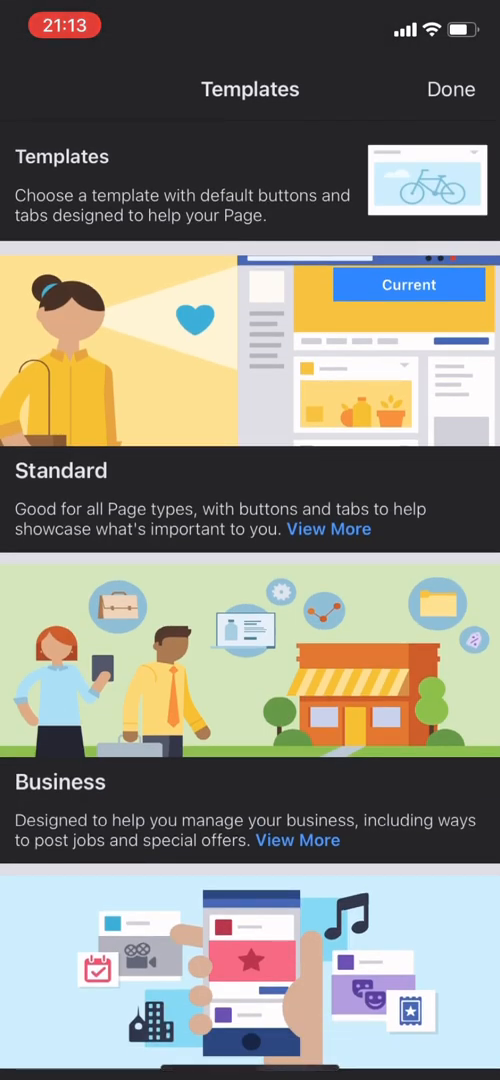
{"action": "scroll", "scroll_direction": "up", "scroll_amount": 3}
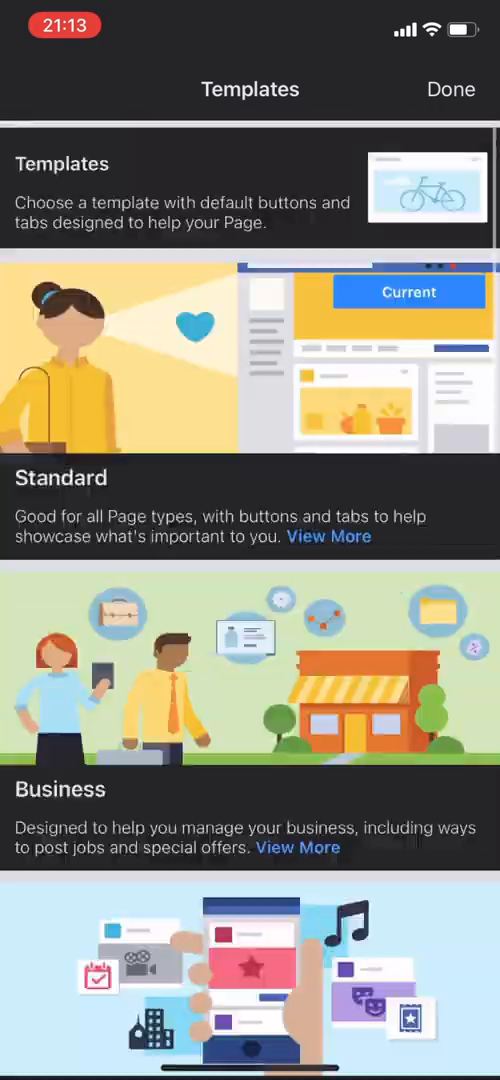
{"action": "scroll", "scroll_direction": "down", "scroll_amount": 3}
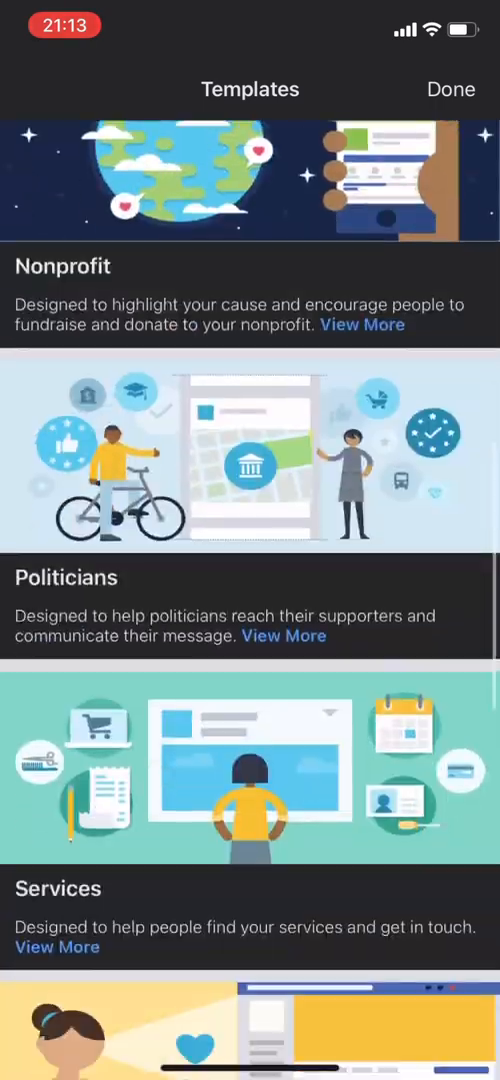
{"action": "scroll", "scroll_direction": "down", "scroll_amount": 3}
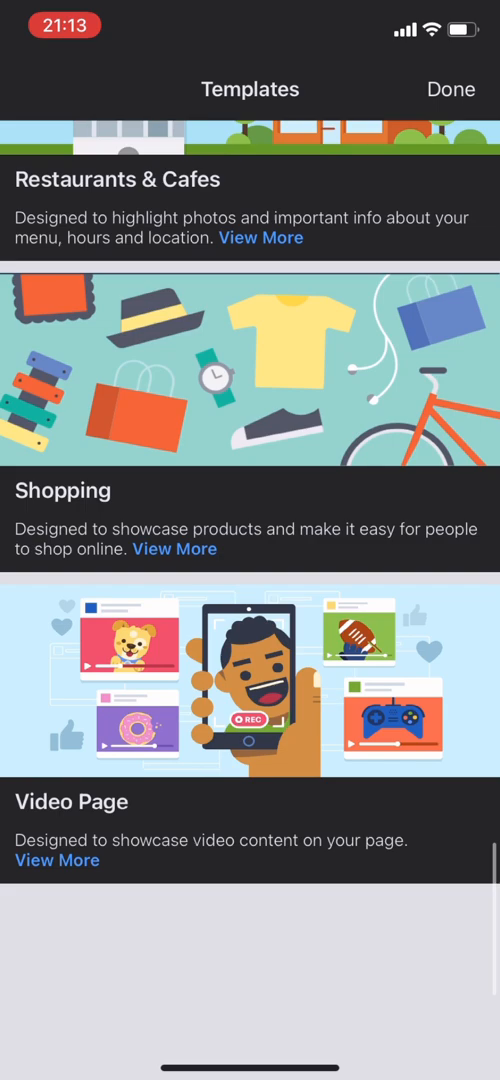
{"action": "scroll", "scroll_direction": "up", "scroll_amount": 3}
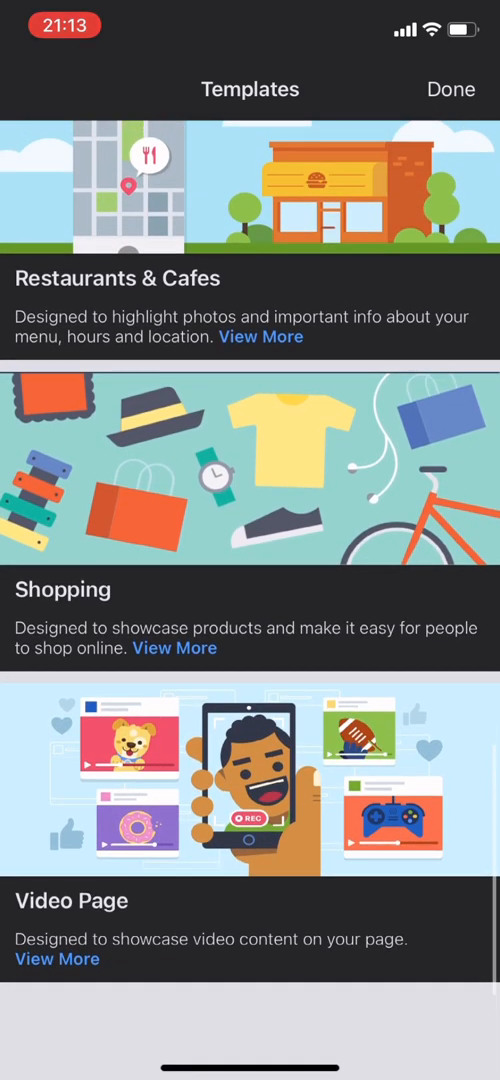
{"action": "left_click", "coordinate": [57, 959]}
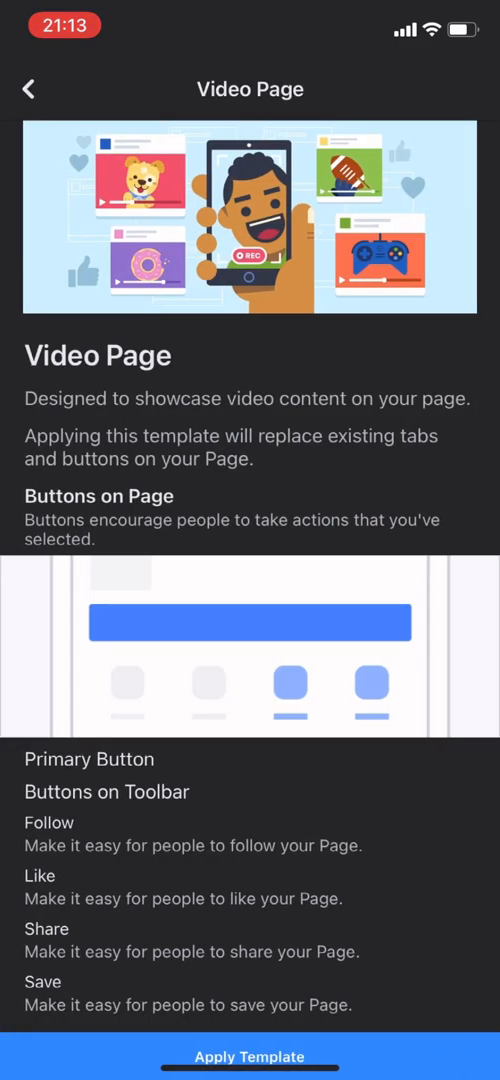
Apply the Video Page template, confirm with Yes, and dismiss the applied message.
{"action": "scroll", "scroll_direction": "down", "scroll_amount": 3}
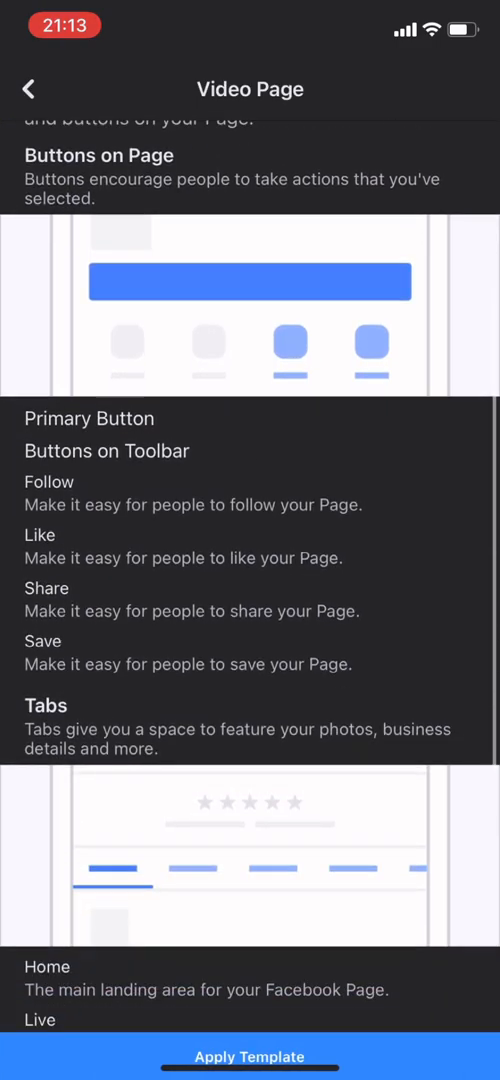
{"action": "left_click", "coordinate": [249, 1056]}
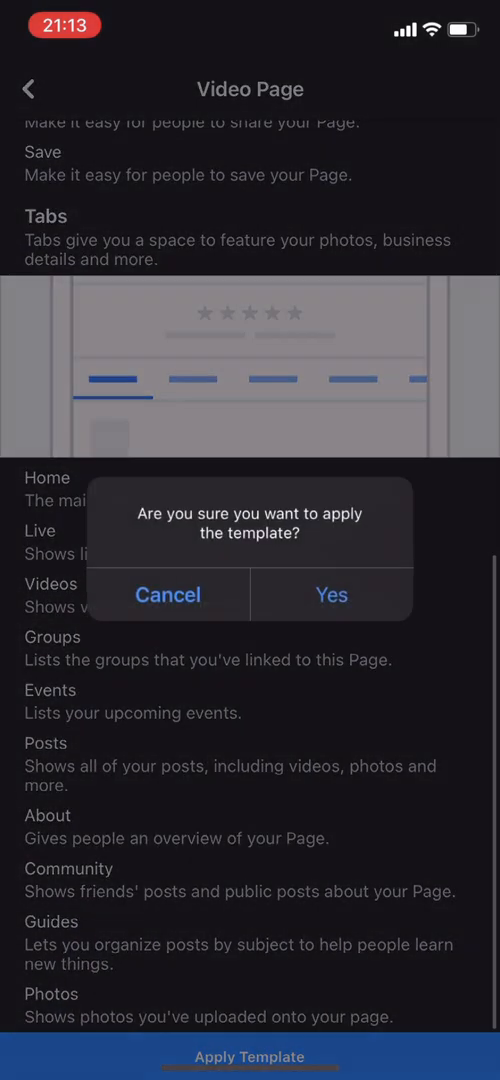
{"action": "left_click", "coordinate": [168, 594]}
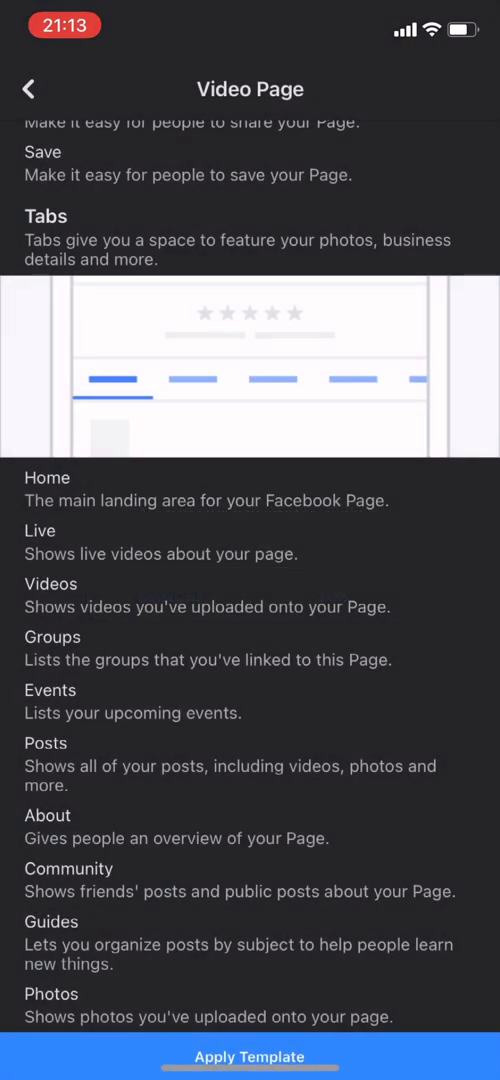
{"action": "left_click", "coordinate": [249, 1057]}
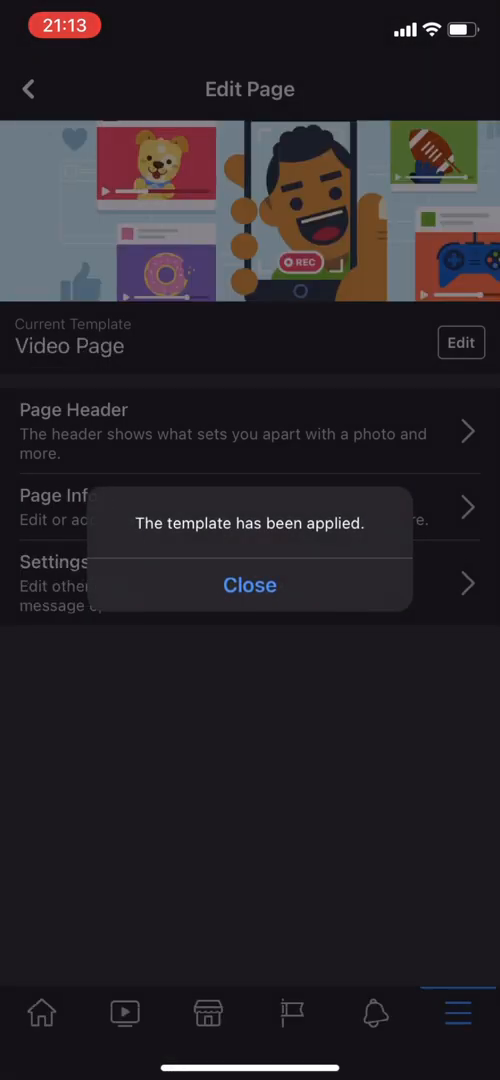
{"action": "left_click", "coordinate": [250, 585]}
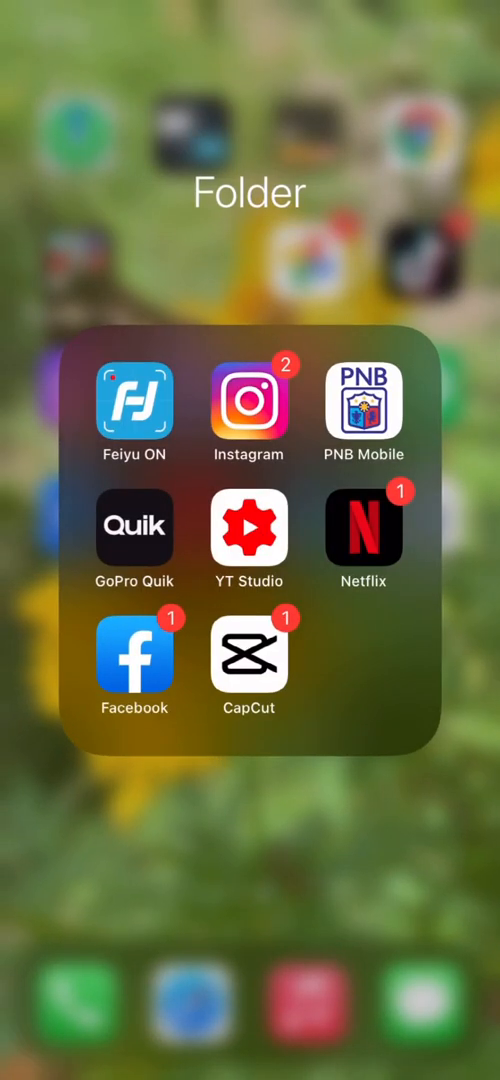
Open a new Chrome tab from the tab switcher and enter the Facebook address.
{"action": "left_click", "coordinate": [134, 665]}
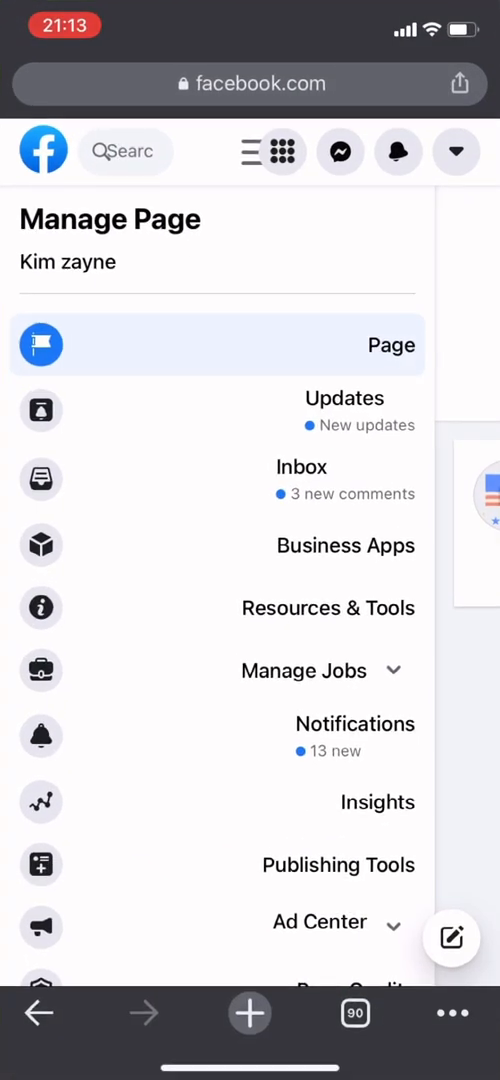
{"action": "scroll", "scroll_direction": "down", "scroll_amount": 3}
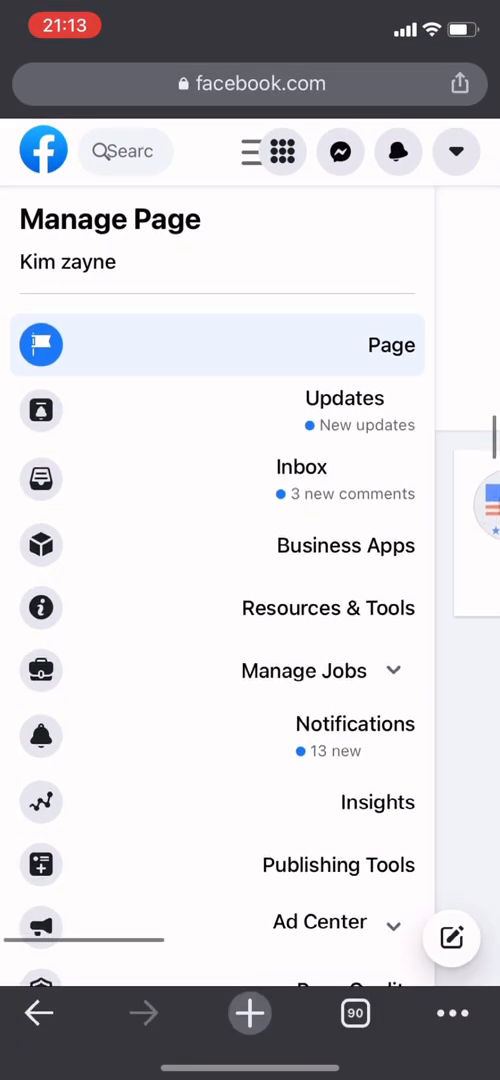
{"action": "left_click", "coordinate": [355, 1013]}
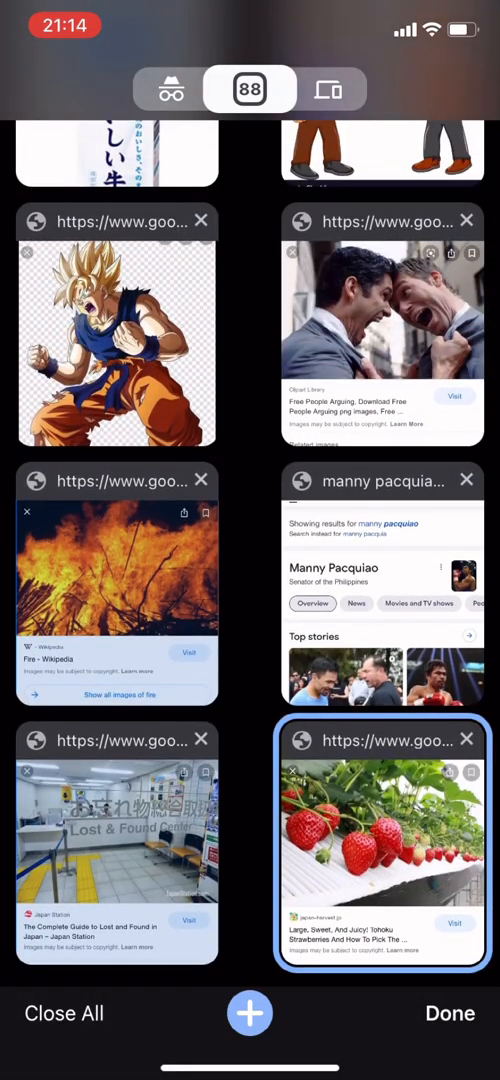
{"action": "left_click", "coordinate": [250, 1013]}
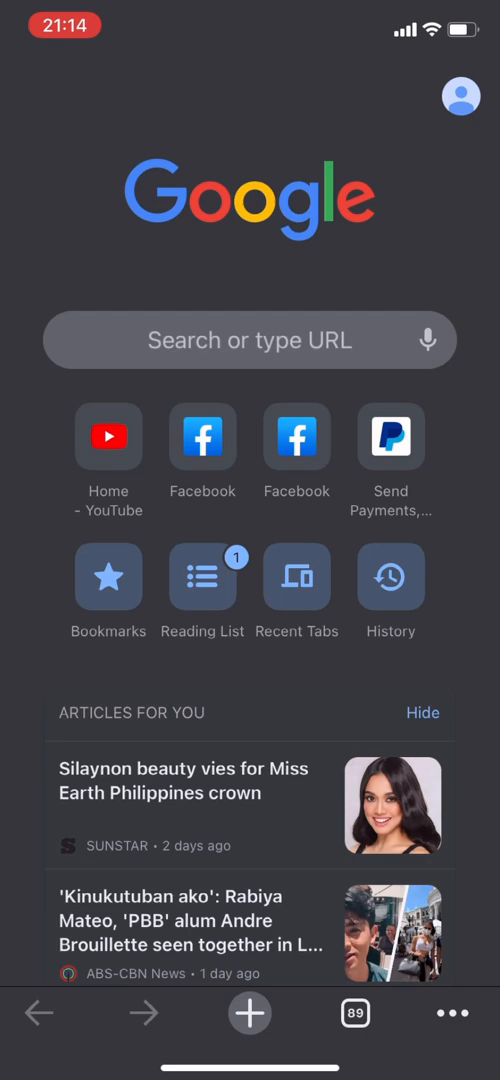
{"action": "left_click", "coordinate": [250, 340]}
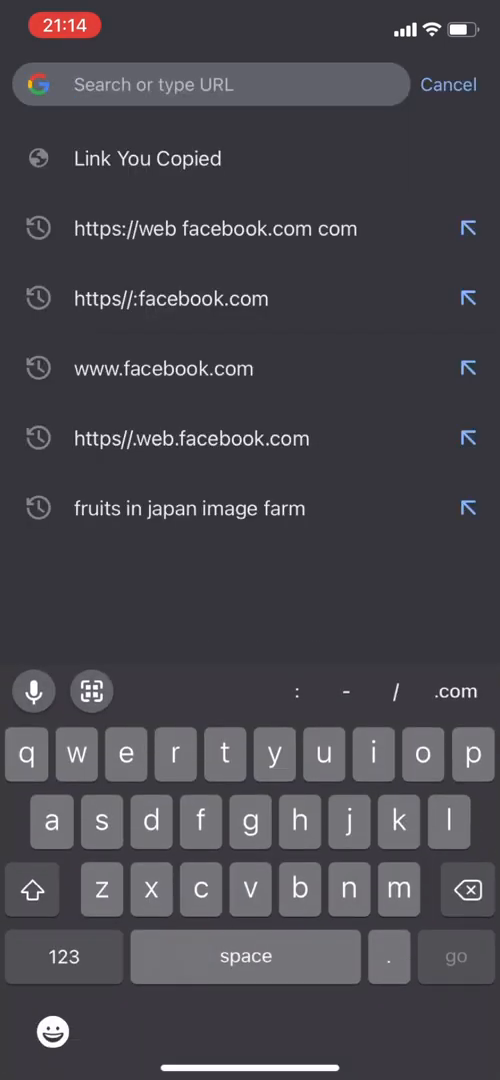
{"action": "type", "text": "https://www.youtube.com"}
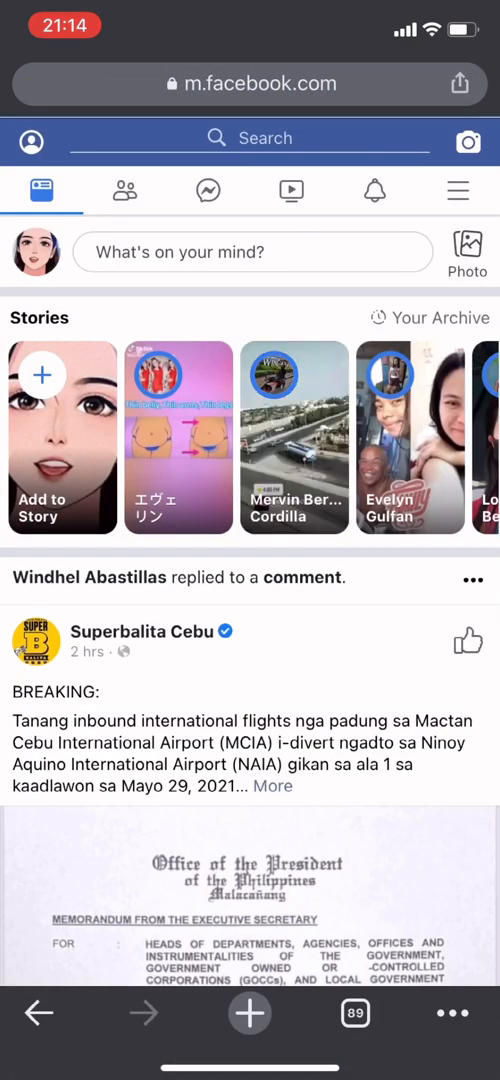
{"action": "left_click", "coordinate": [250, 83]}
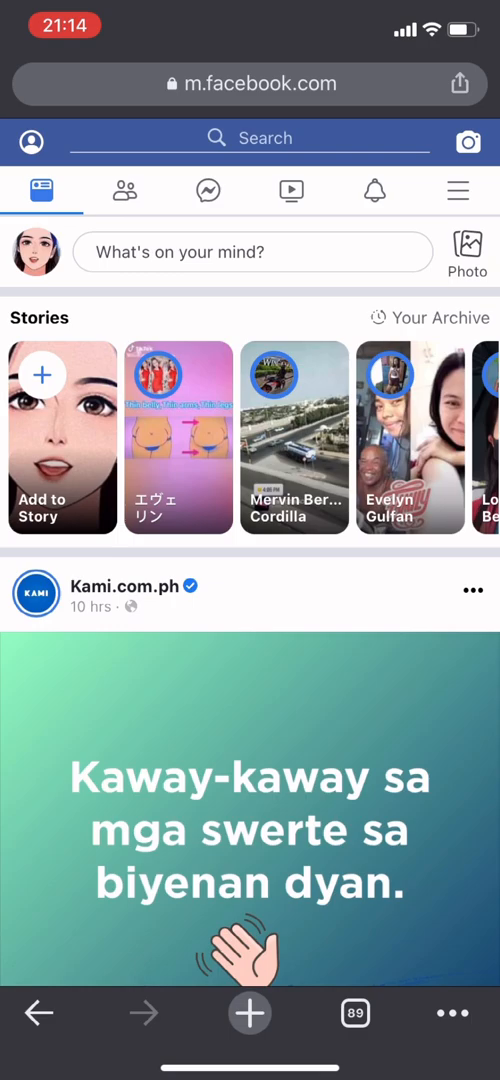
{"action": "scroll", "scroll_direction": "down", "scroll_amount": 3}
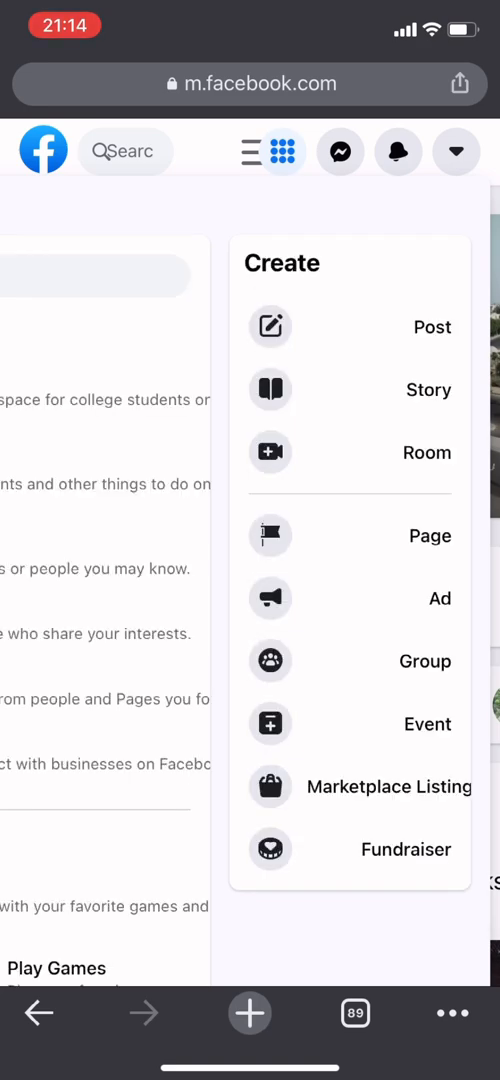
{"action": "left_click", "coordinate": [256, 152]}
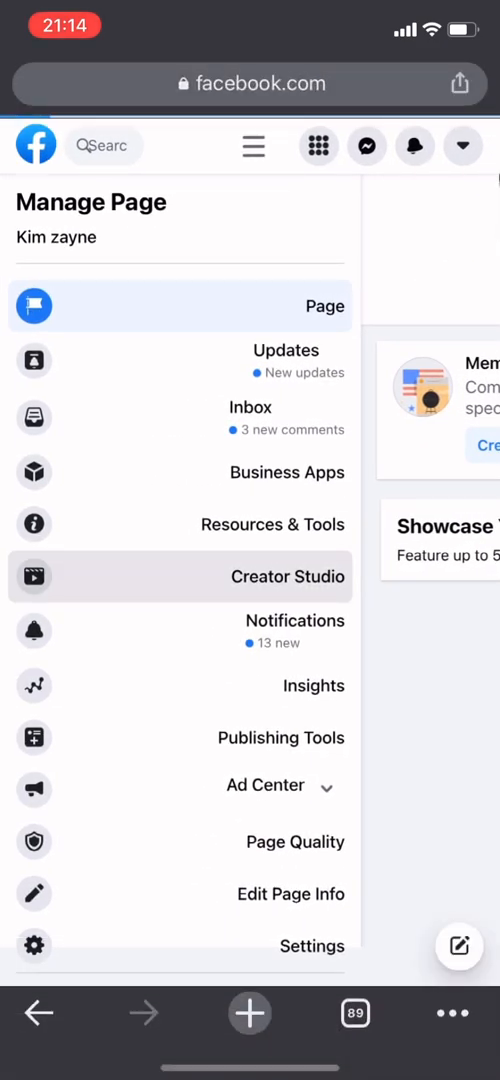
Open Creator Studio, close the Release Notes popup, and tap Get Started.
{"action": "left_click", "coordinate": [288, 577]}
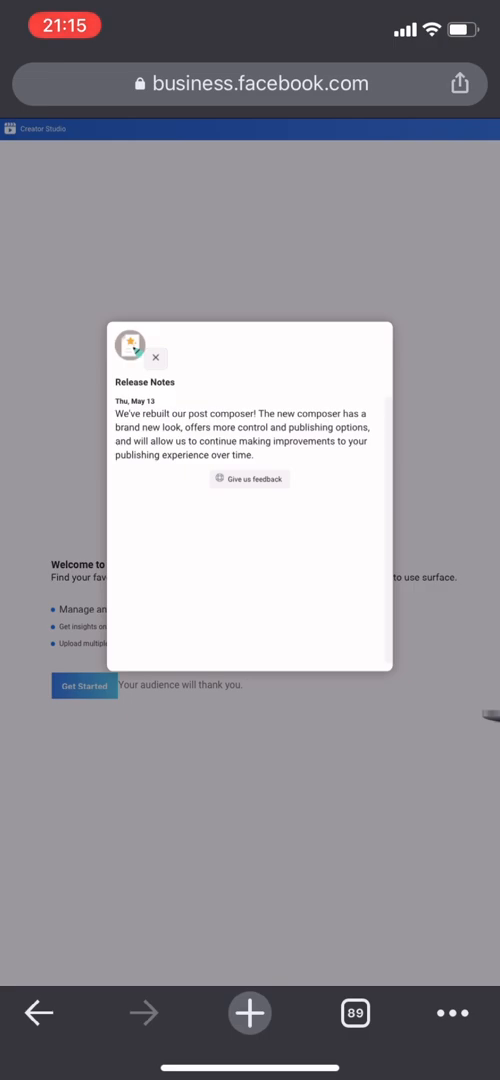
{"action": "left_click", "coordinate": [156, 357]}
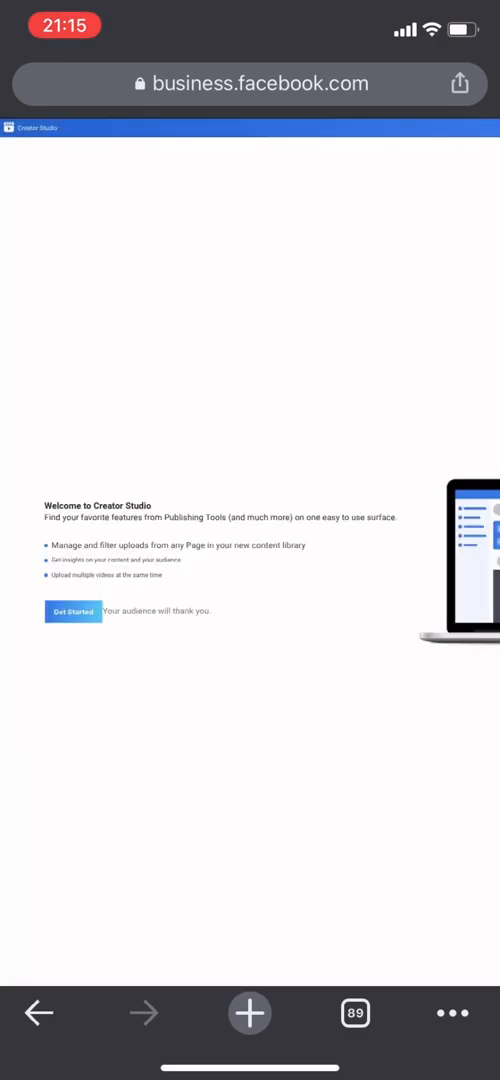
{"action": "left_click", "coordinate": [72, 610]}
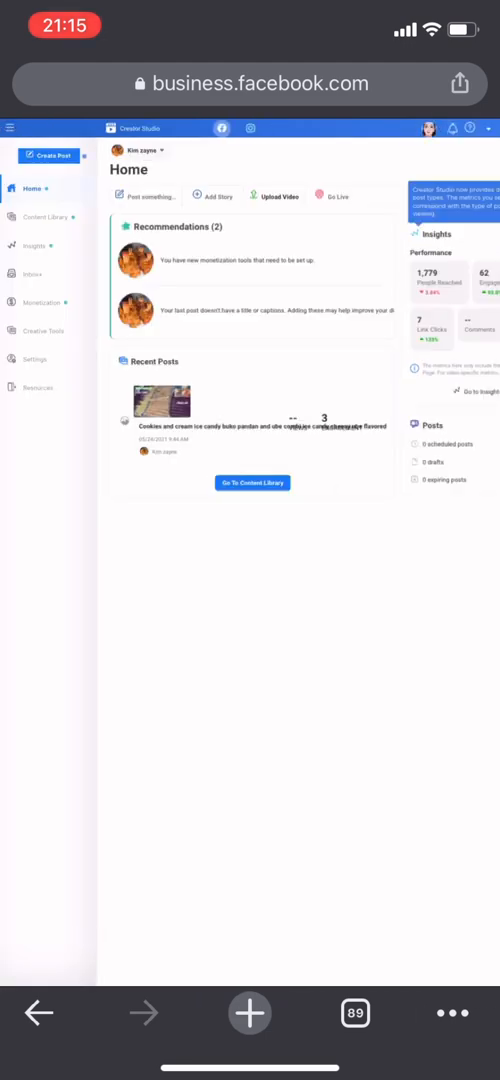